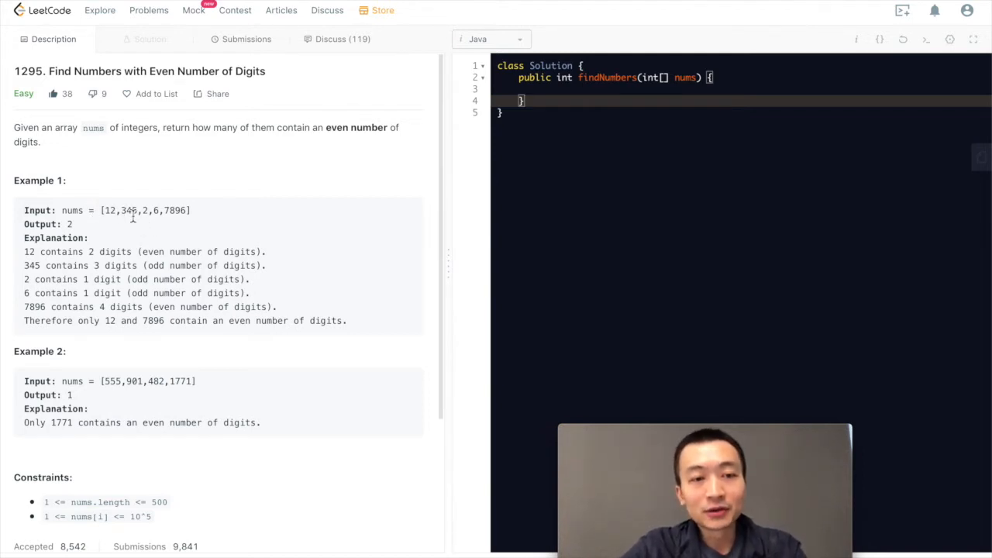
- Review the Example 1 input numbers in the problem description
drag(110, 210, 177, 211)
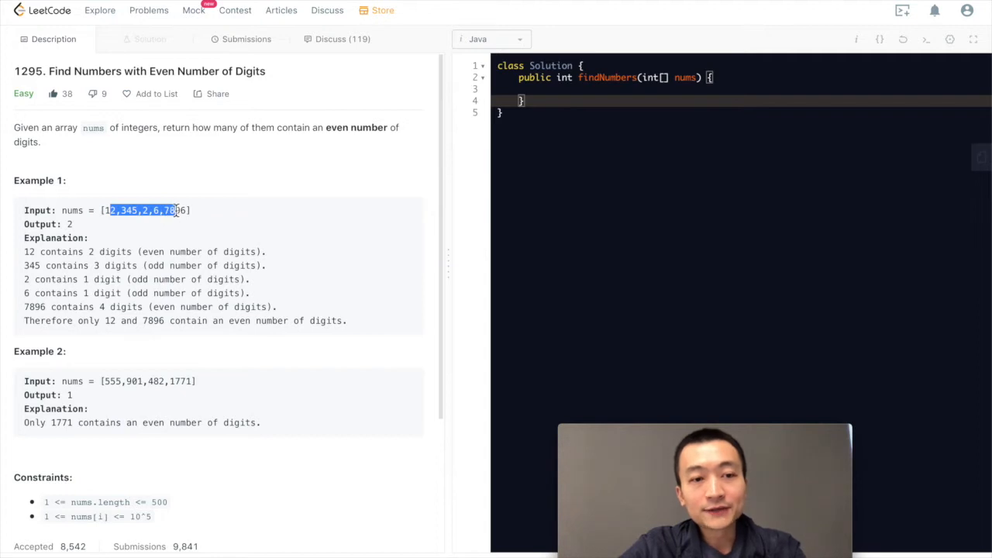
click(85, 232)
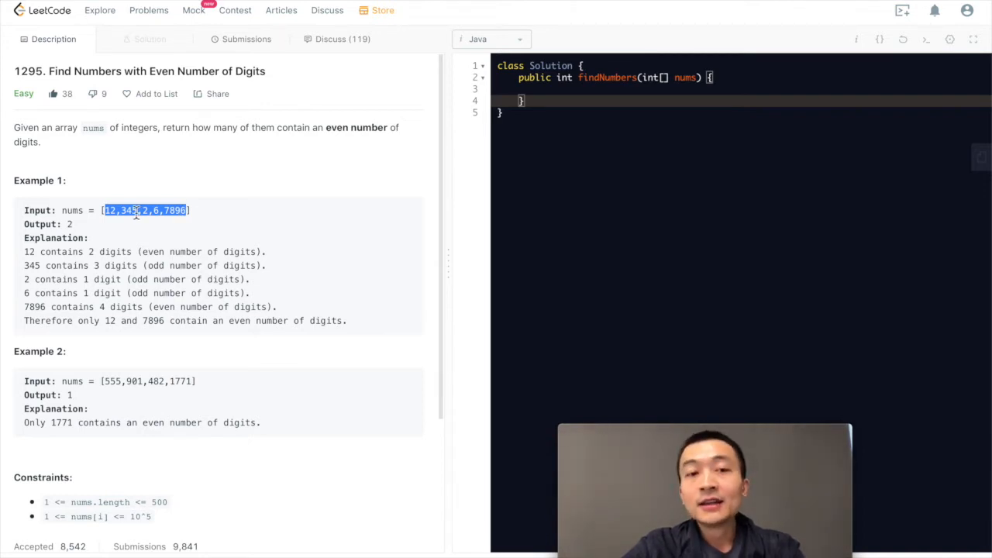
click(143, 211)
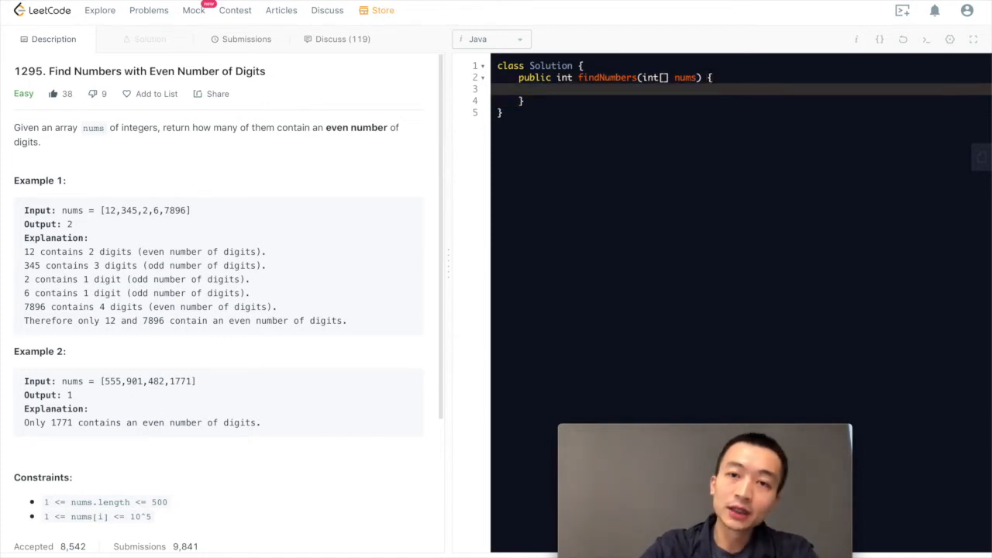
- Write int count = 0 and a for-each loop incrementing count when String.valueOf(num).length % 2 == 0
text(int)
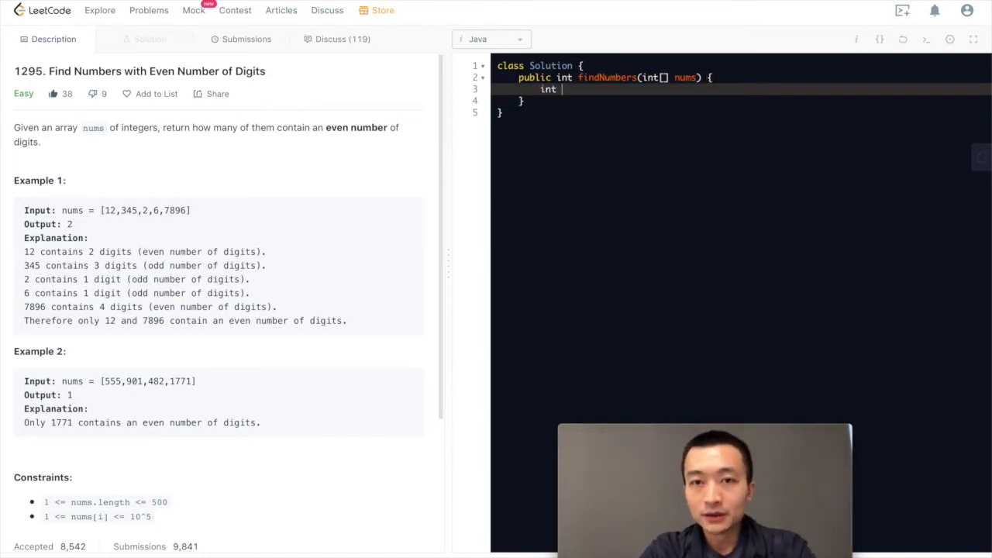
text(count = 0;)
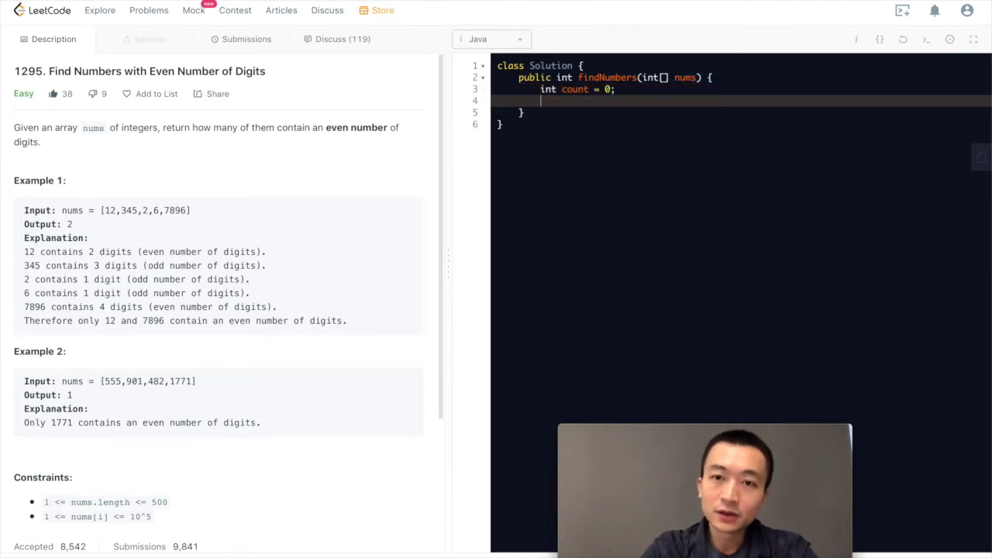
text(for (int num ))
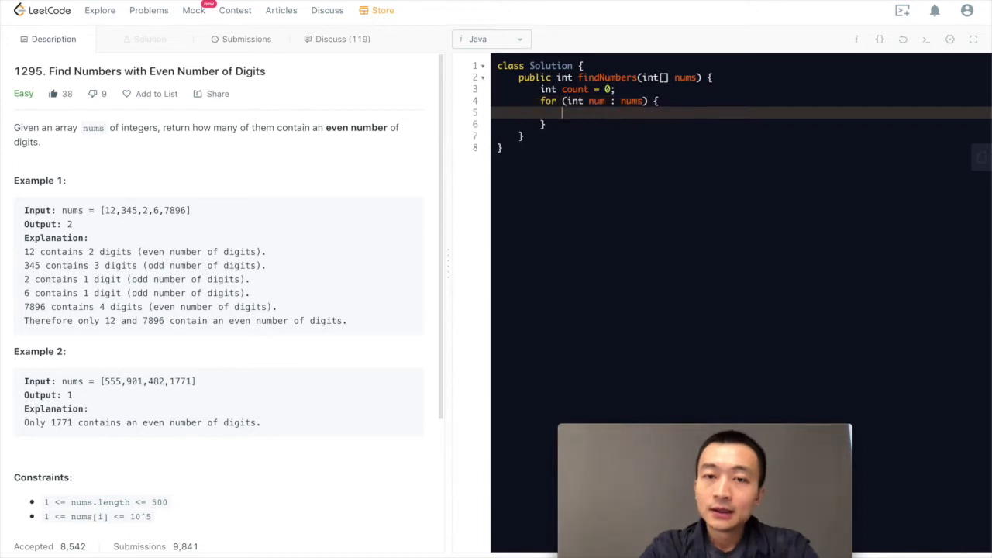
text(if (String.valueOf(n)
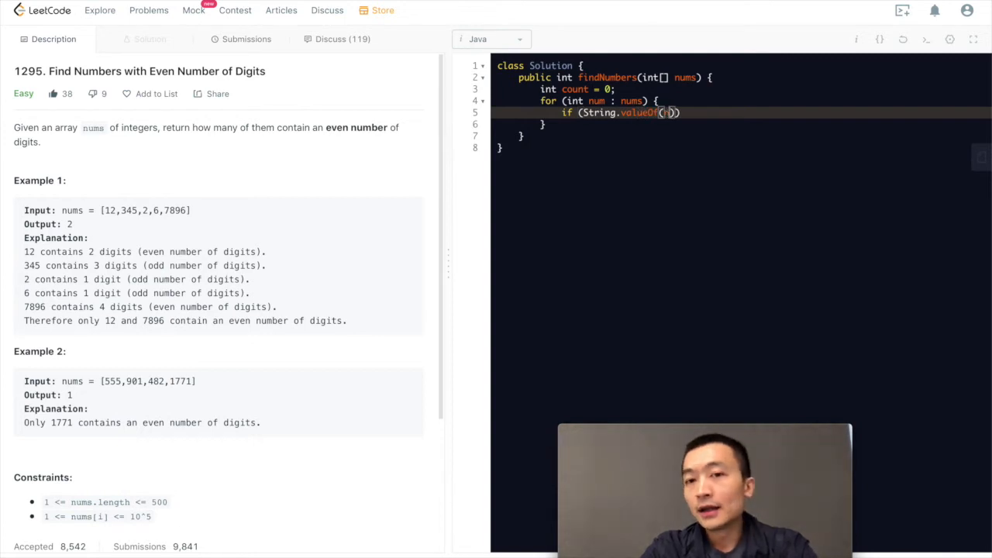
text(num)
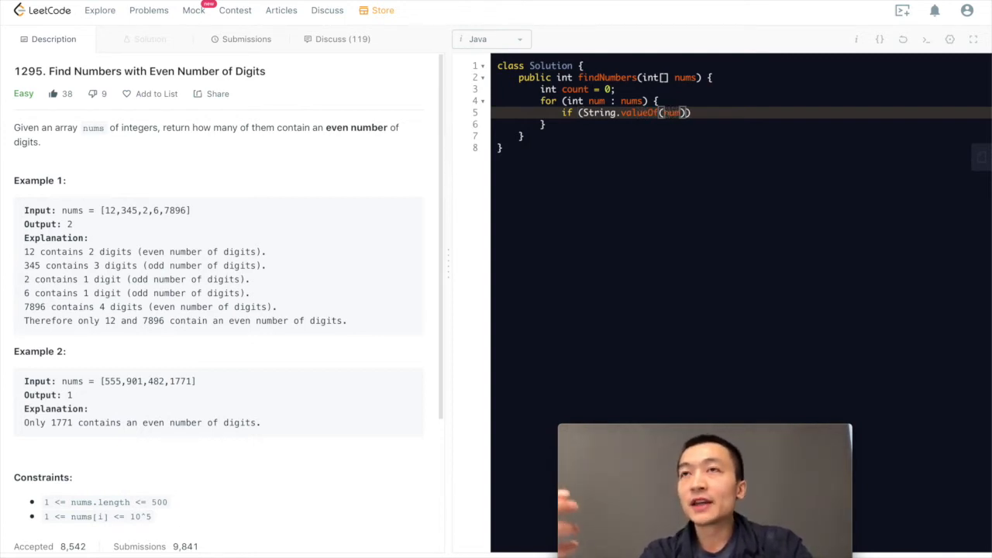
text(.)
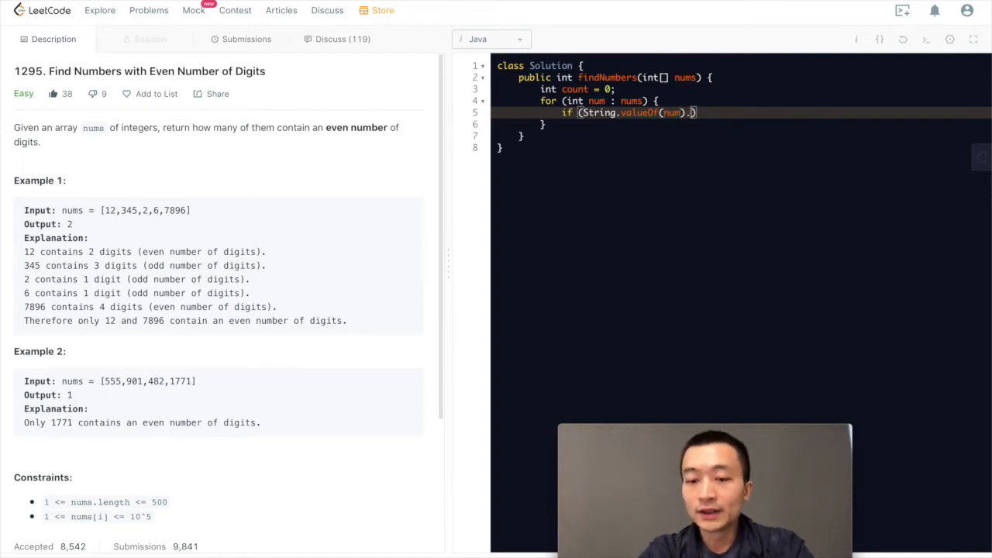
text(length))
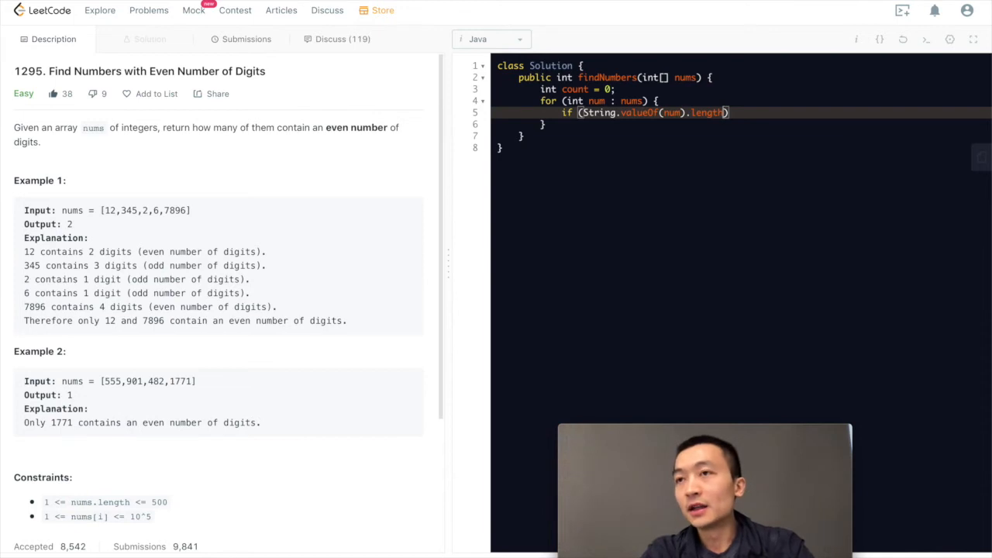
text(%)
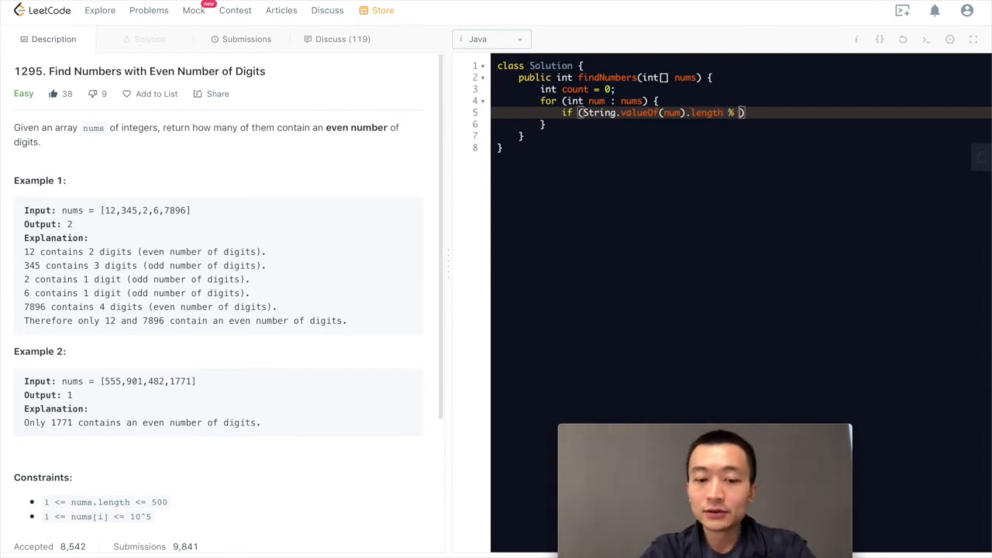
text(2 == 0)
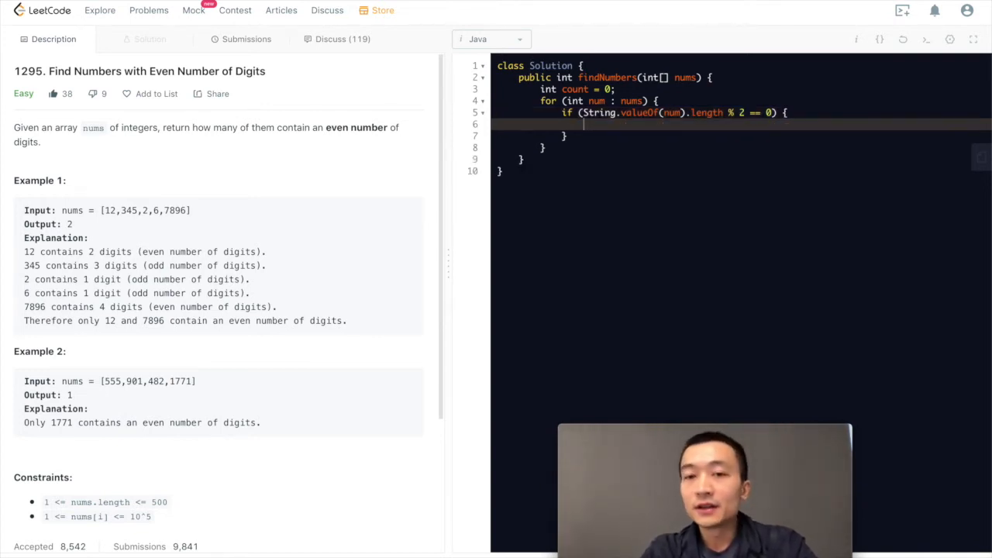
text(count++;)
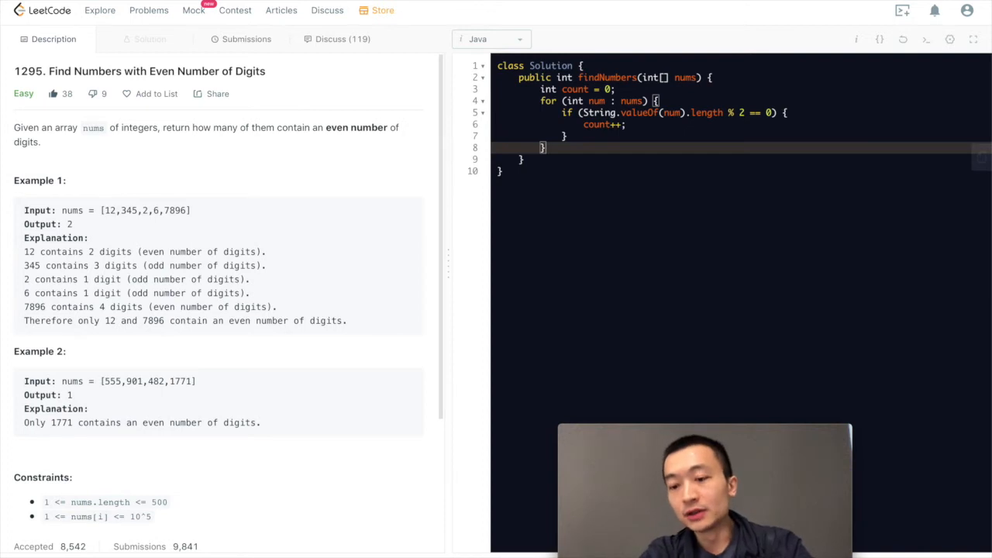
- Return count at the end of the method
text(return cou)
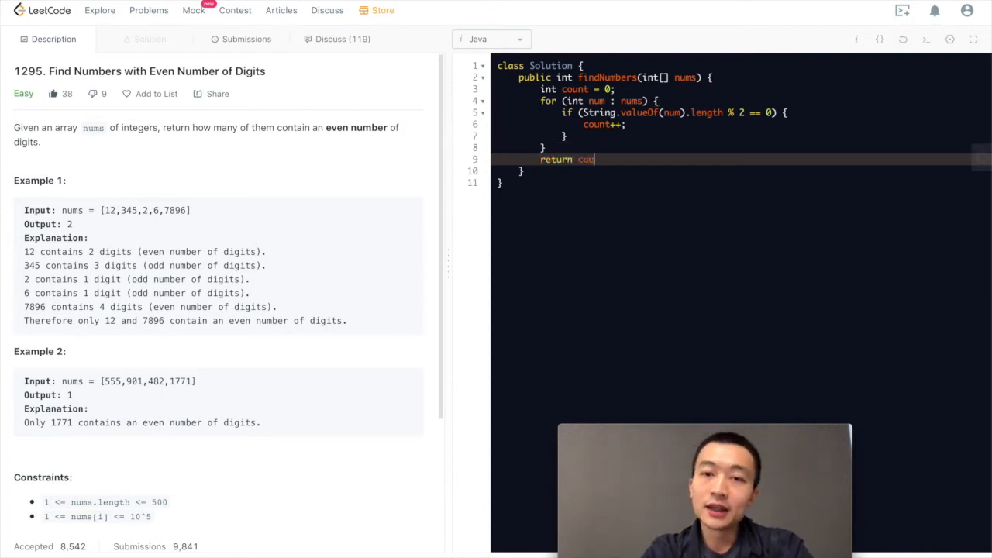
text(nt;)
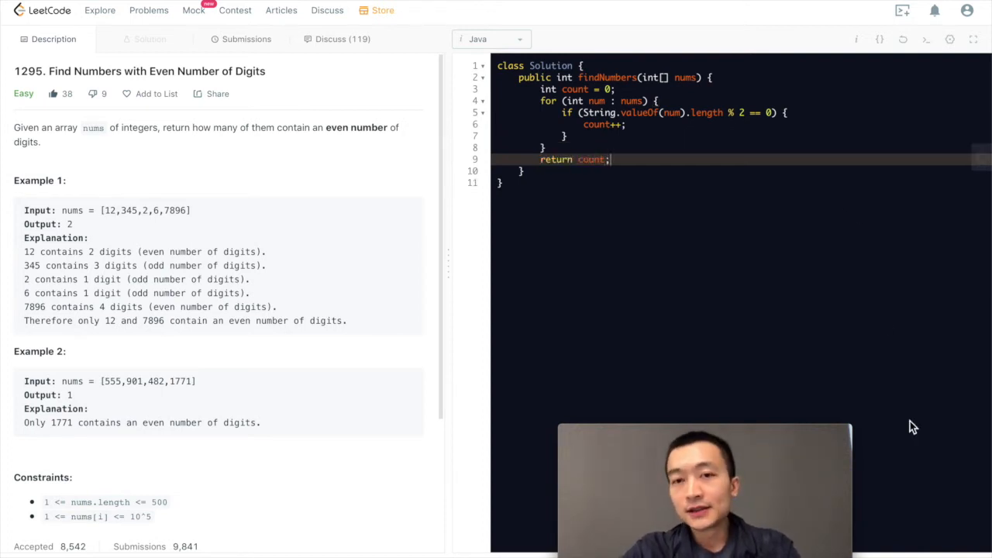
mouse_move(920, 456)
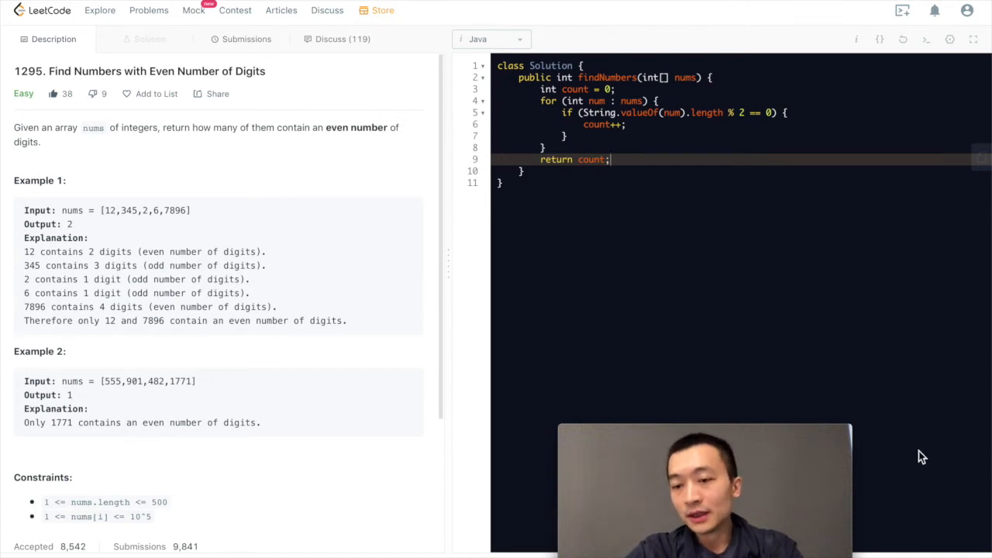
mouse_move(961, 518)
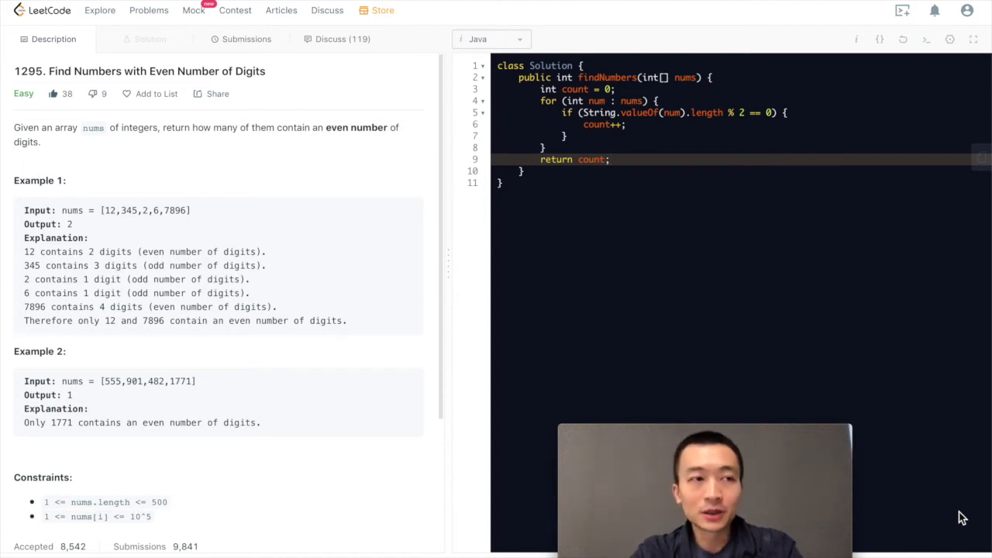
click(610, 159)
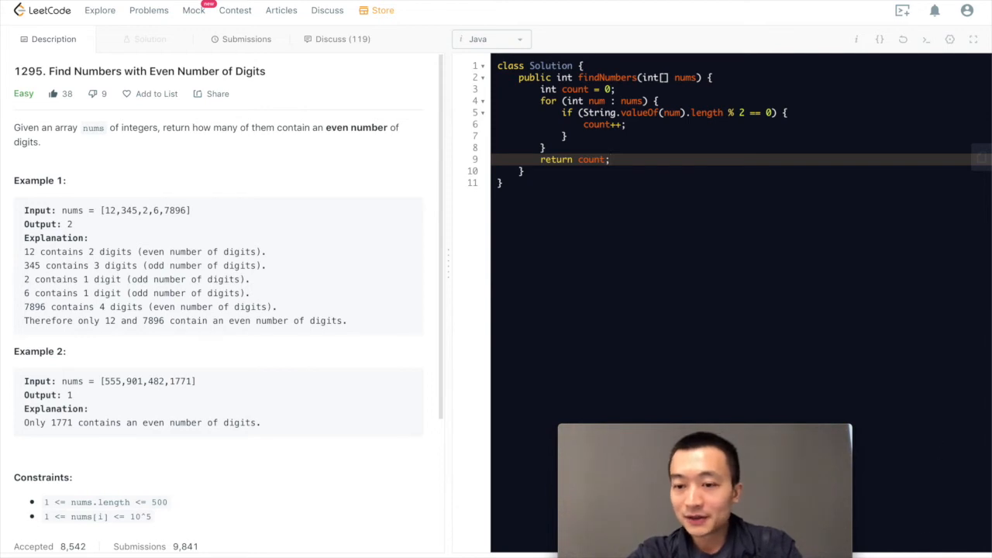
- Submit, fix the compile error by changing .length to .length(), and get Accepted
click(245, 39)
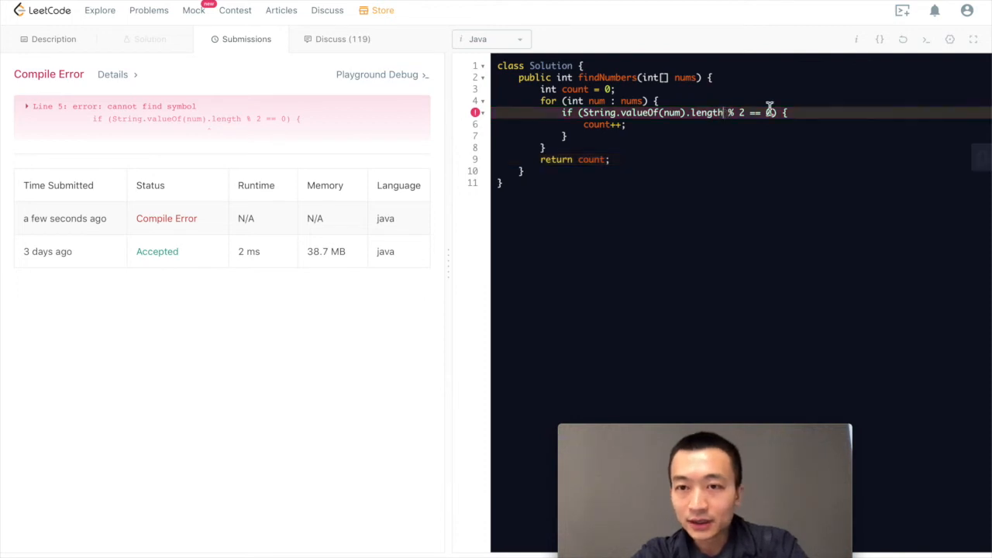
text(())
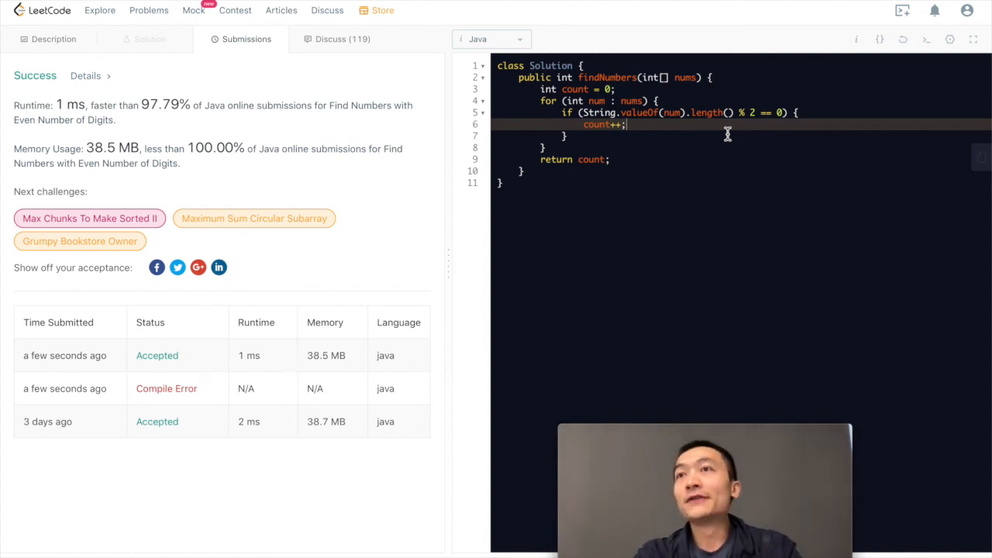
mouse_move(564, 187)
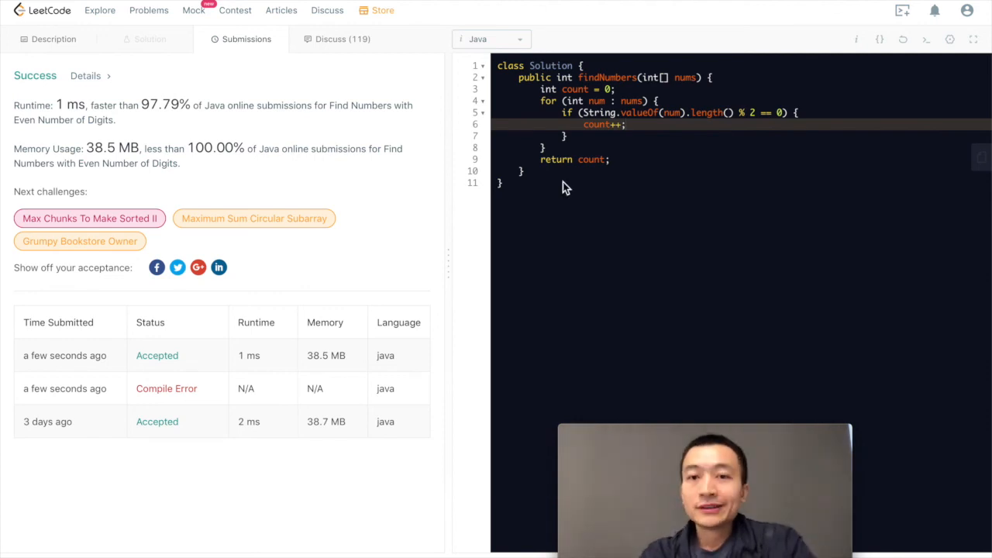